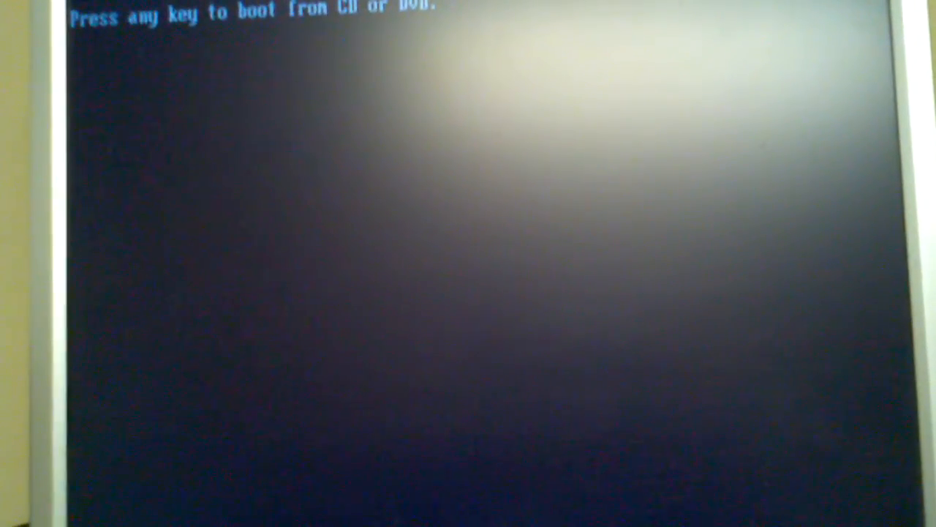
- Let the rebooted PC reach the Intel POST screen offering Esc boot menu, F10 setup, F11 recovery
key(space)
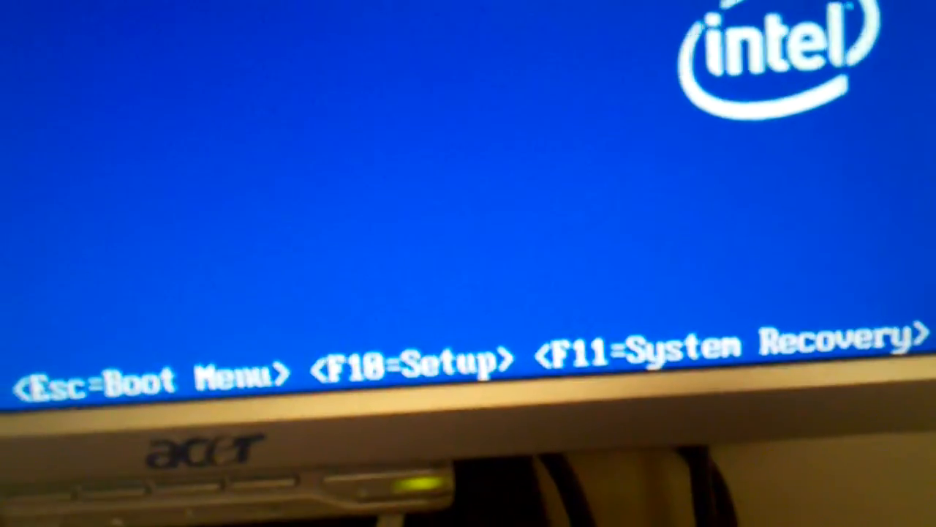
- Enter BIOS Setup via F10 to the Main page showing WDC drive, DVD writer, 2048MB memory
key(f10)
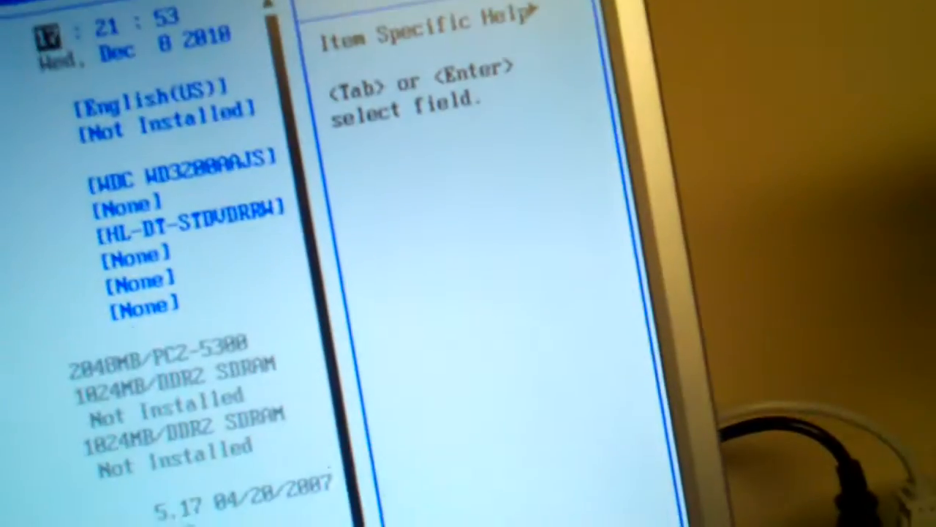